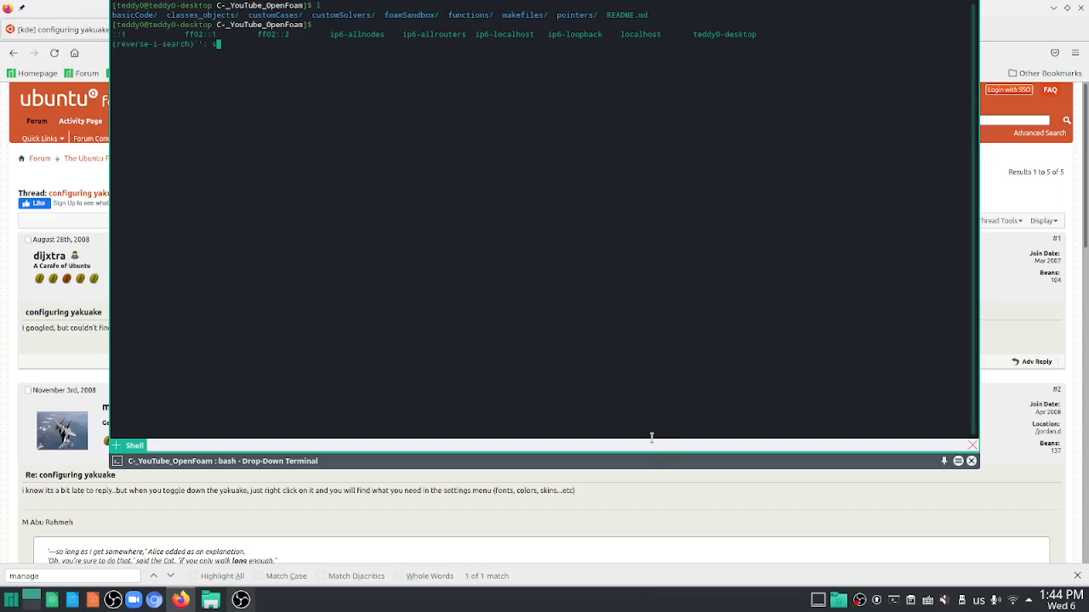
- Cancel the reverse-i-search with Ctrl+C, leaving a clean bash prompt
{"action": "key", "text": "ctrl+c"}
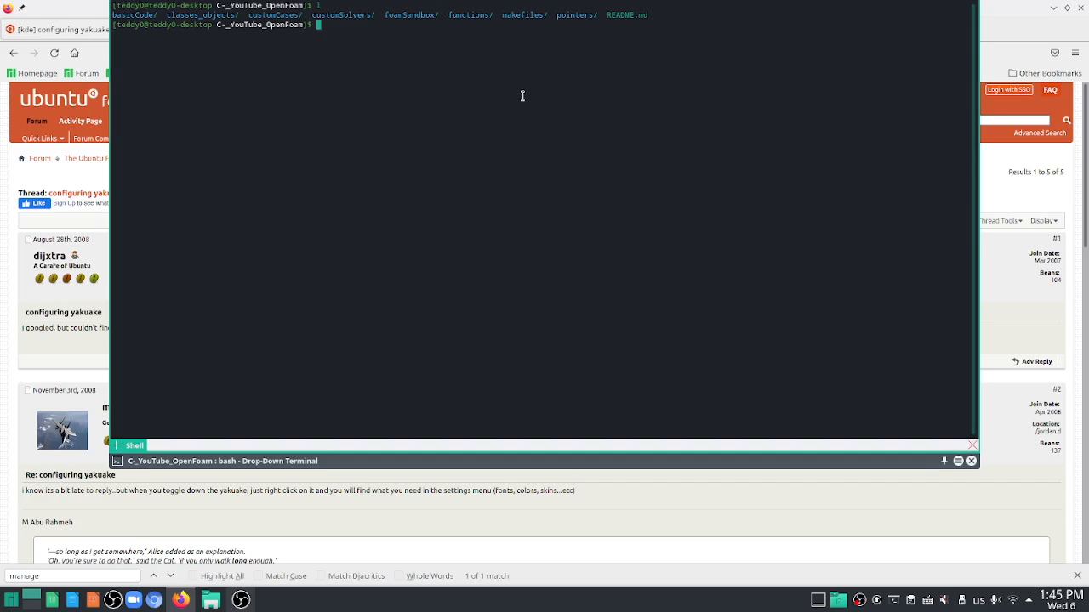
{"action": "mouse_move", "coordinate": [762, 248]}
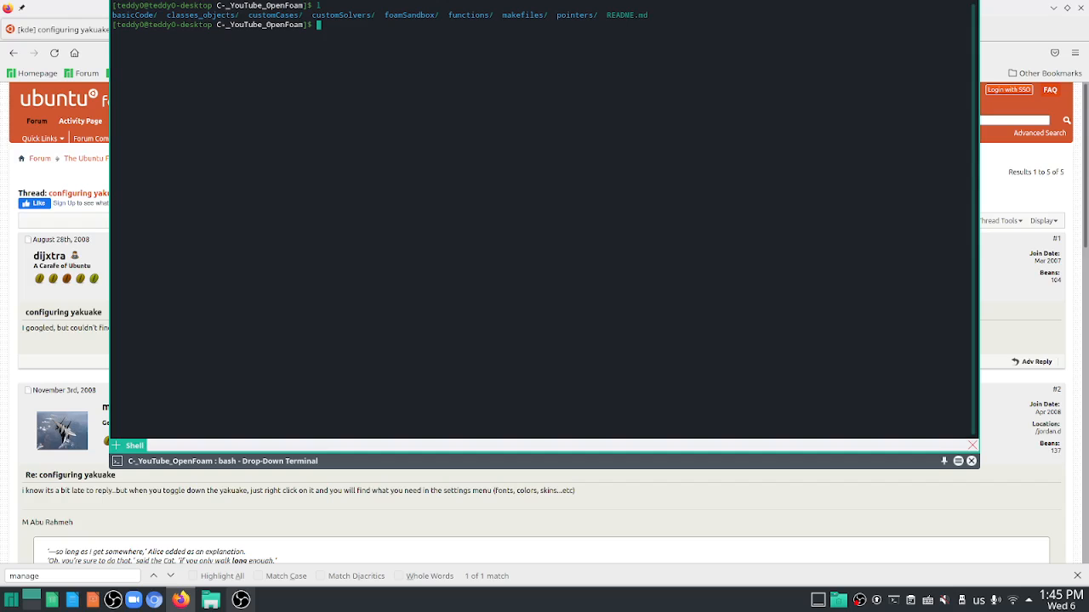
- Focus the Firefox window so the Ubuntu Forums yakuake thread is fully visible
{"action": "left_click", "coordinate": [973, 444]}
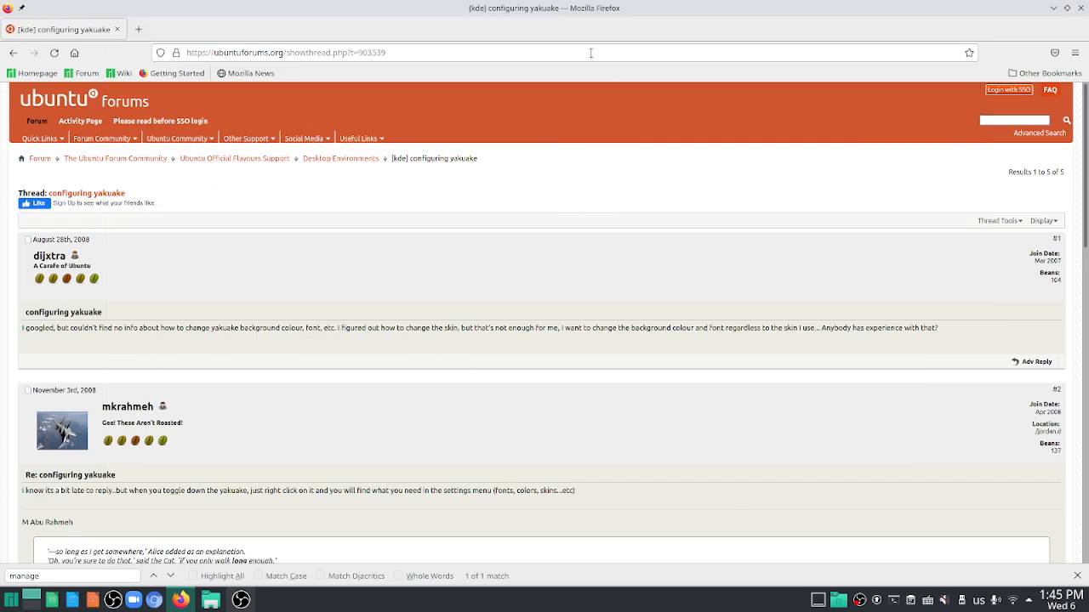
{"action": "mouse_move", "coordinate": [575, 259]}
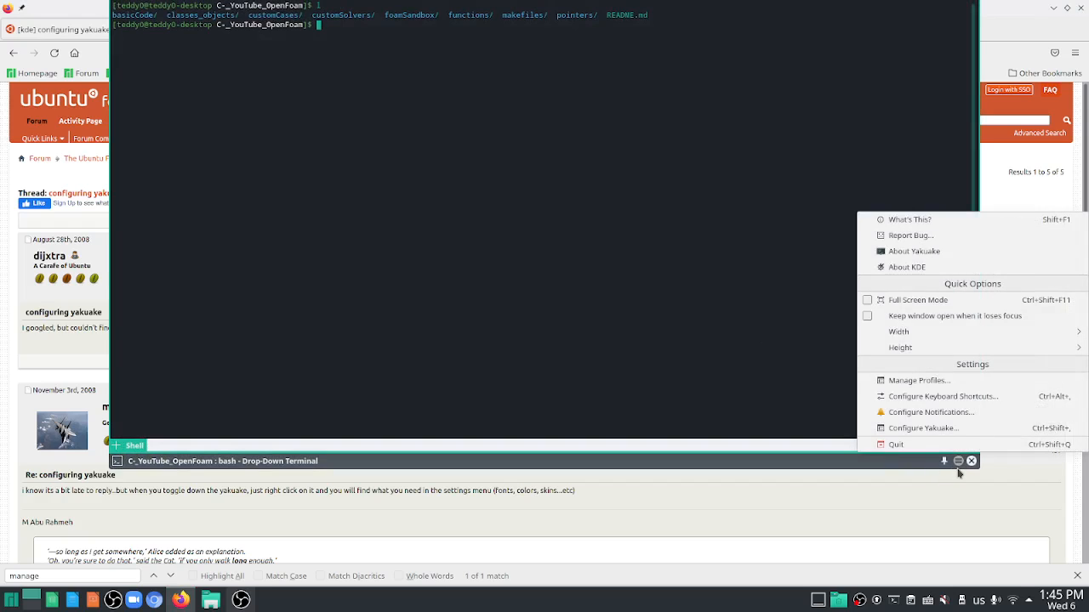
{"action": "mouse_move", "coordinate": [919, 381]}
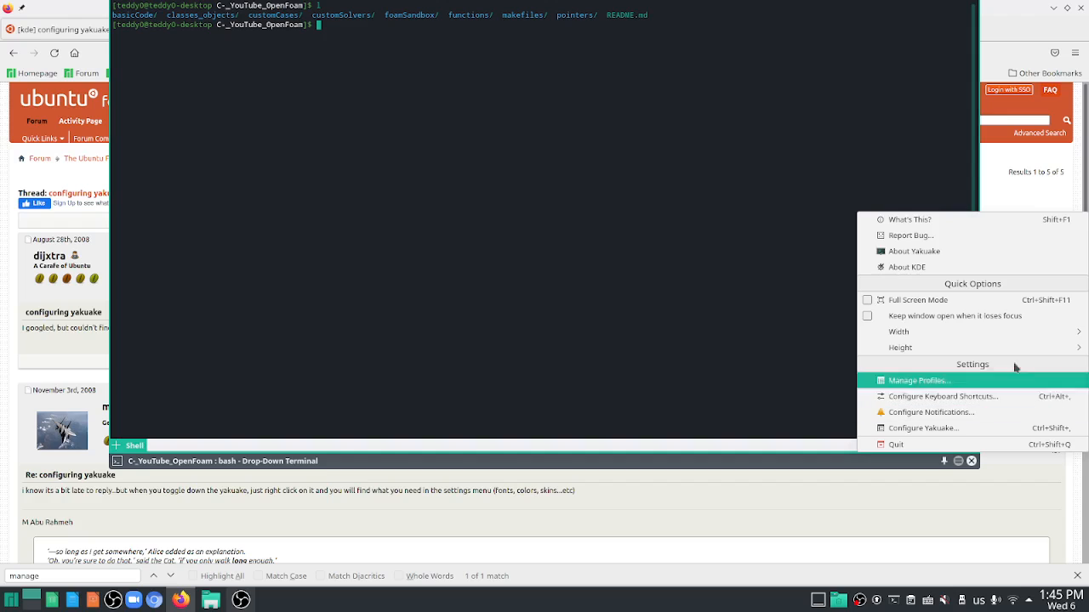
{"action": "mouse_move", "coordinate": [1042, 388]}
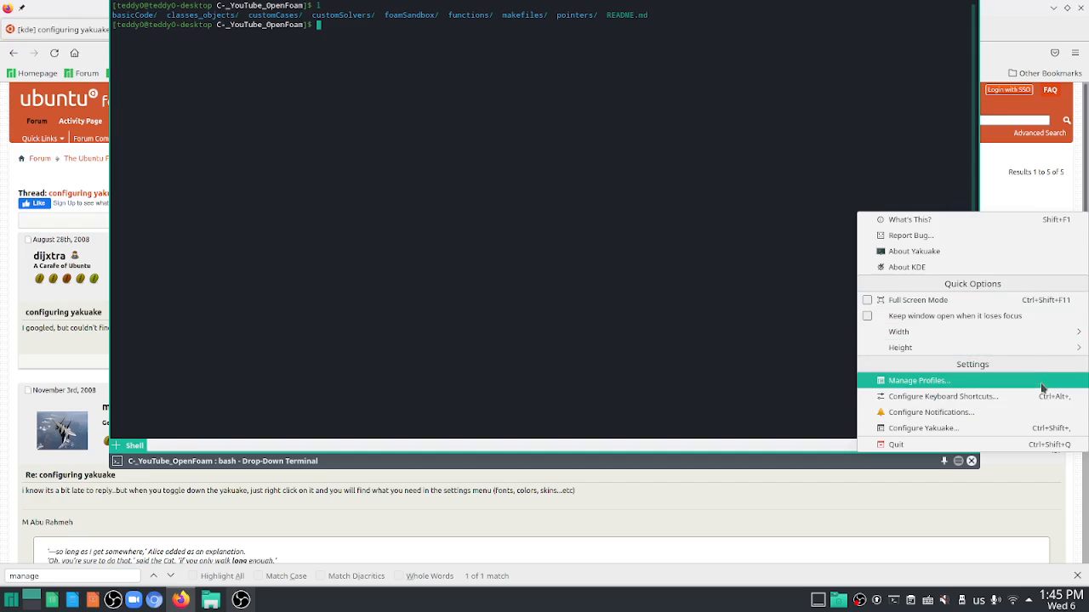
- Bring up Yakuake's Manage Profiles window listing Default, Breeze2 and ted_default
{"action": "left_click", "coordinate": [918, 381]}
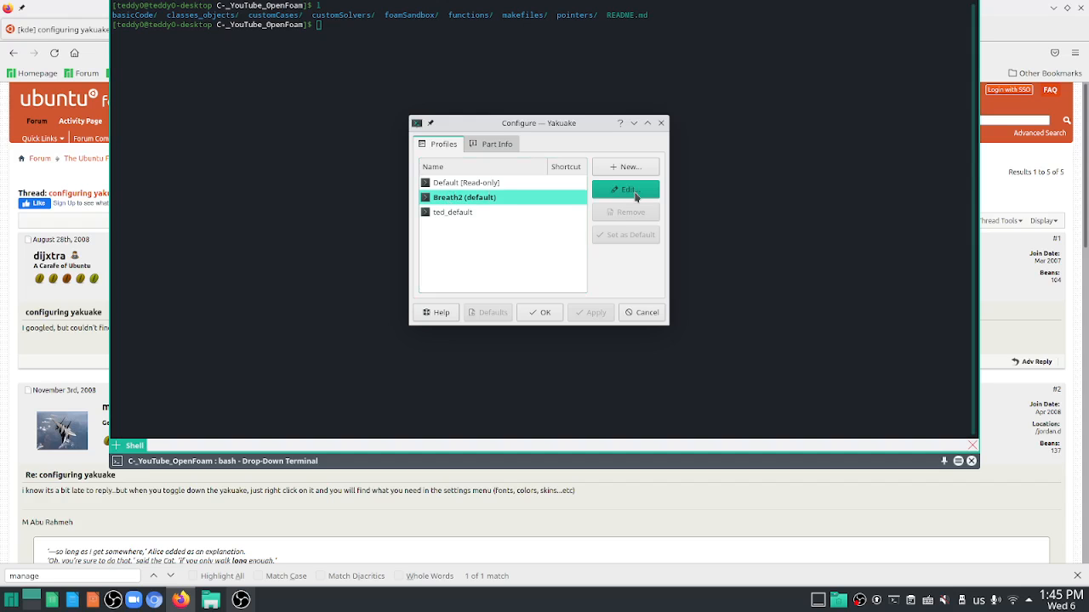
- Edit the Breeze2 profile and reach its Appearance font chooser showing Noto Mono 10pt
{"action": "left_click", "coordinate": [626, 189]}
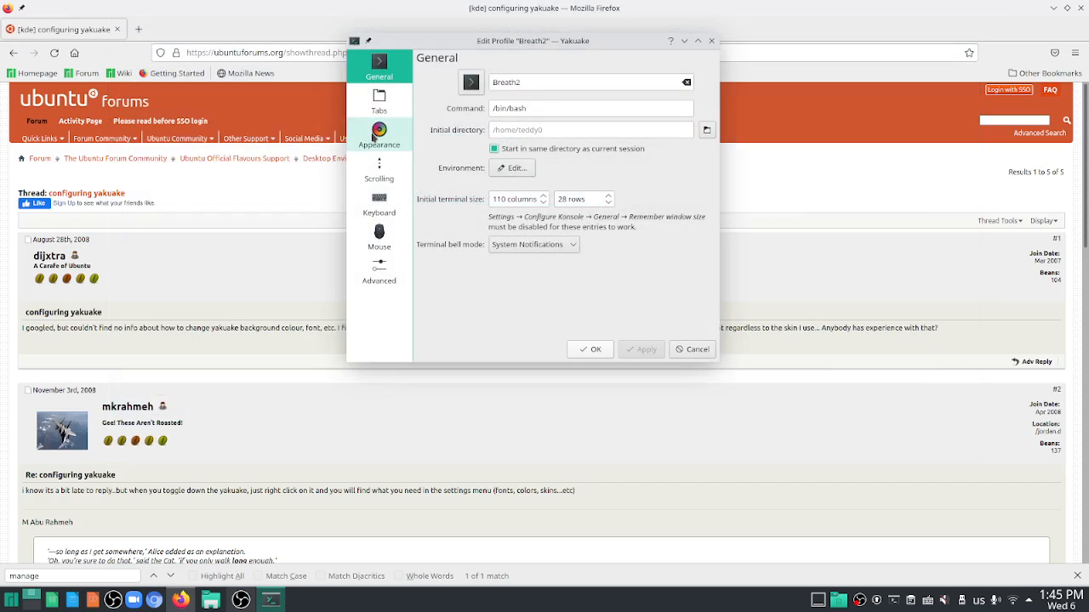
{"action": "left_click", "coordinate": [377, 134]}
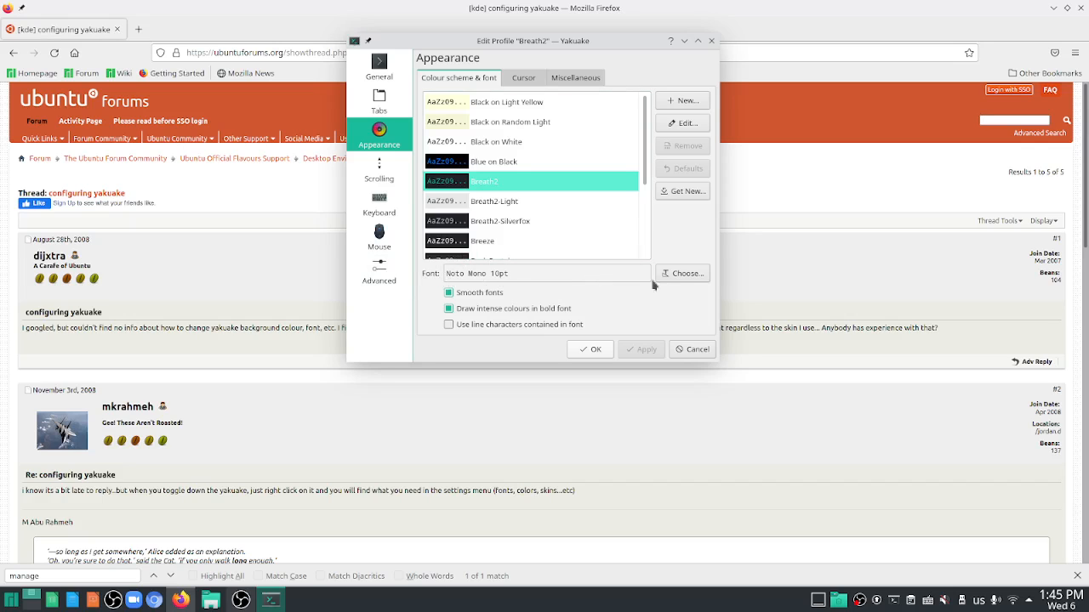
{"action": "left_click", "coordinate": [684, 272]}
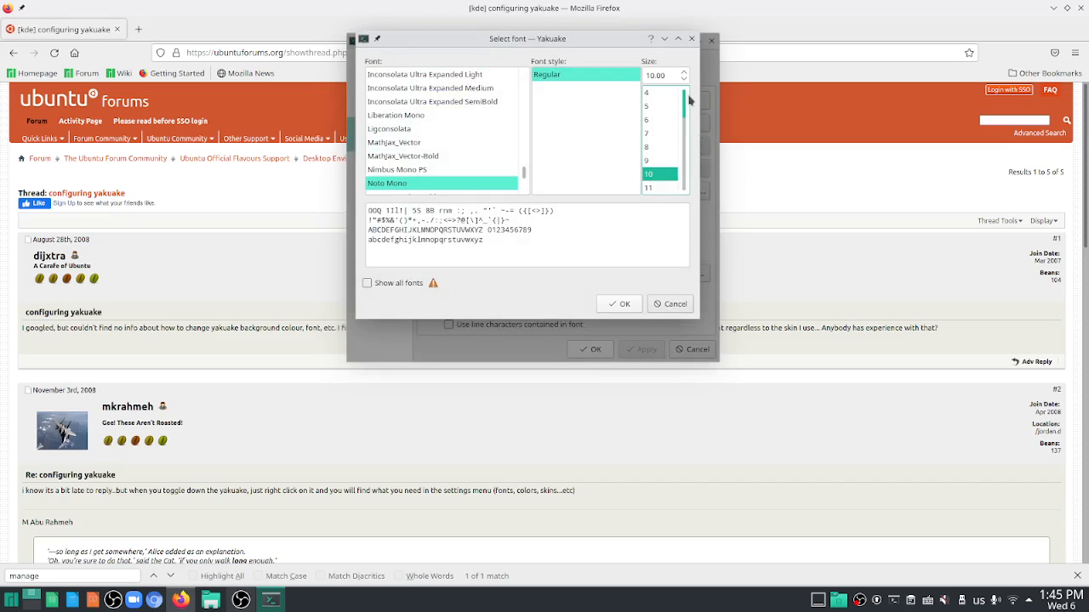
- Set the Breeze2 font size to 12 (Noto Mono 12pt) and confirm the choice
{"action": "scroll", "scroll_direction": "down", "scroll_amount": 3}
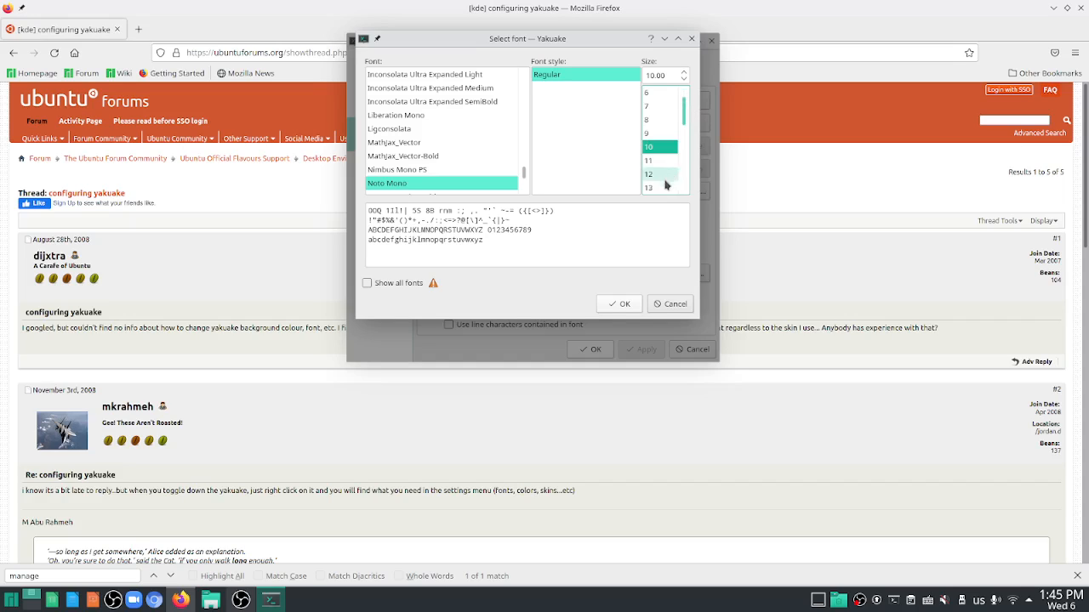
{"action": "left_click", "coordinate": [648, 187]}
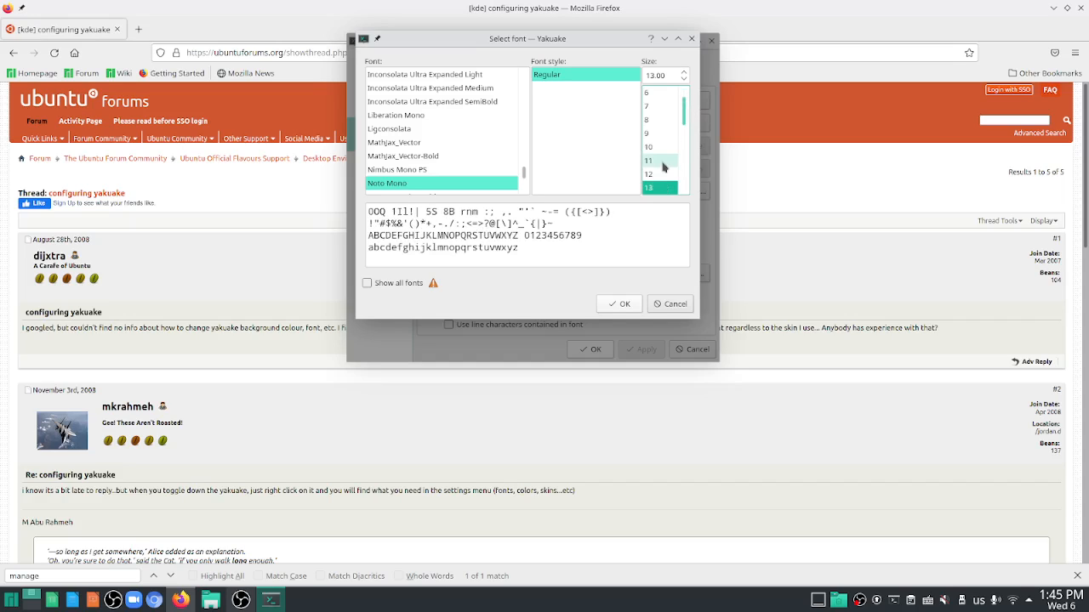
{"action": "left_click", "coordinate": [648, 174]}
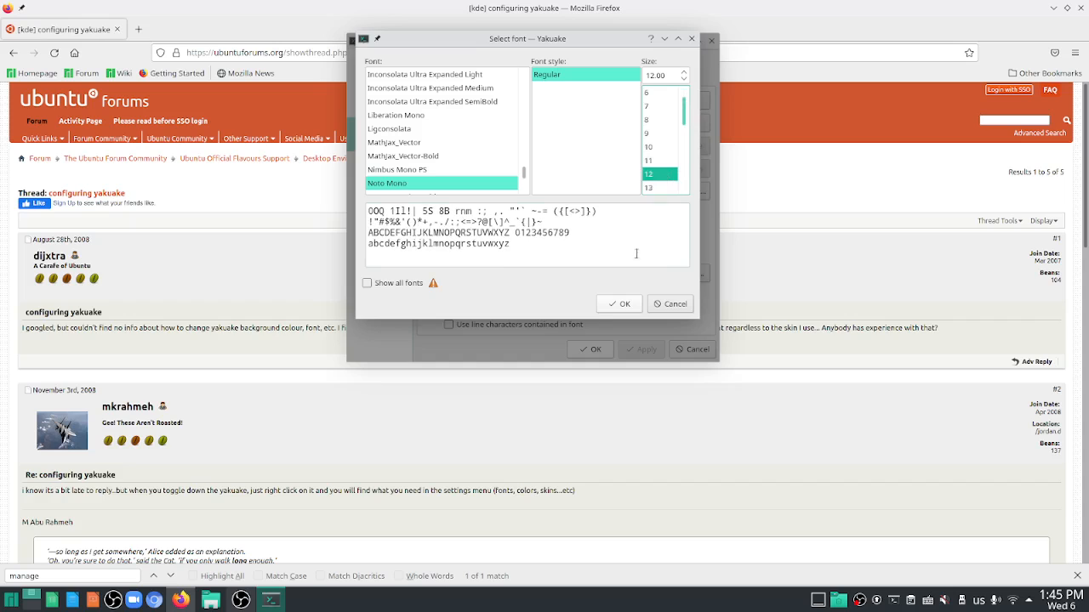
{"action": "left_click", "coordinate": [620, 303]}
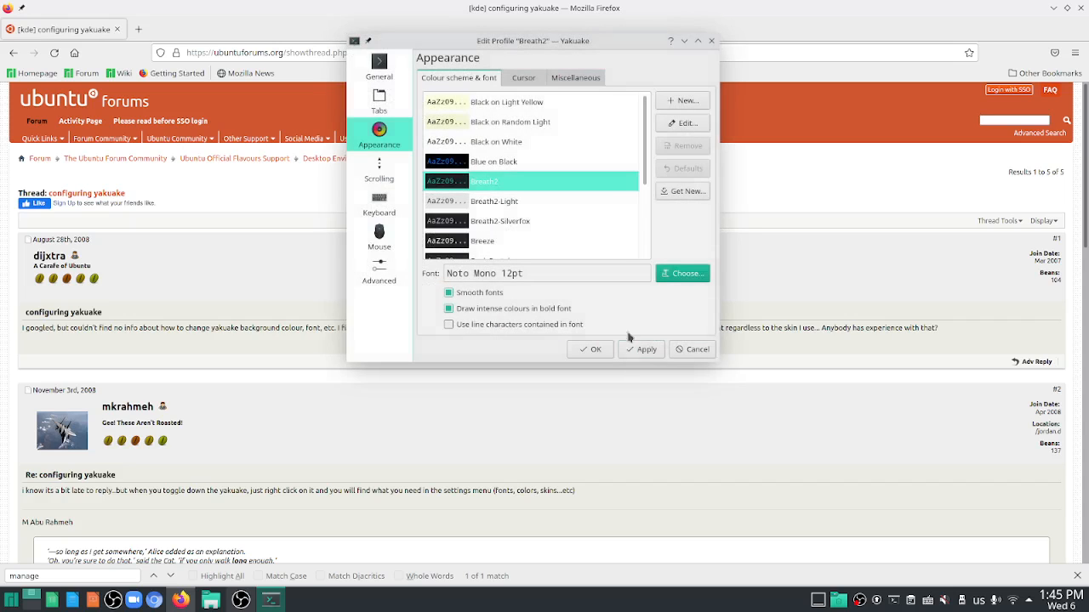
- Apply the 12pt font, then close the profile editor and the Configure Yakuake window
{"action": "left_click", "coordinate": [639, 349]}
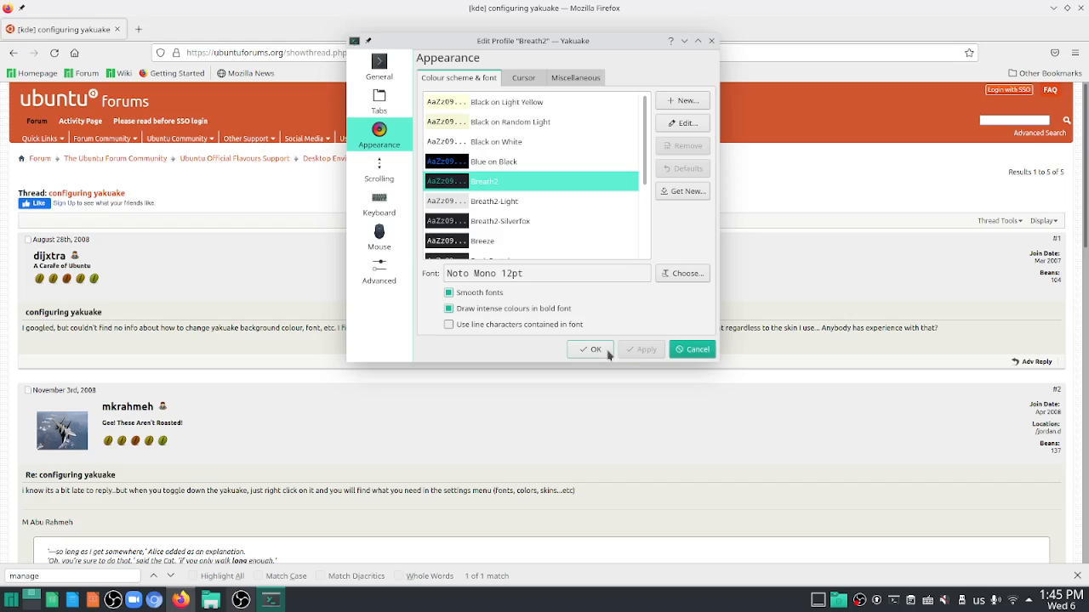
{"action": "left_click", "coordinate": [590, 348]}
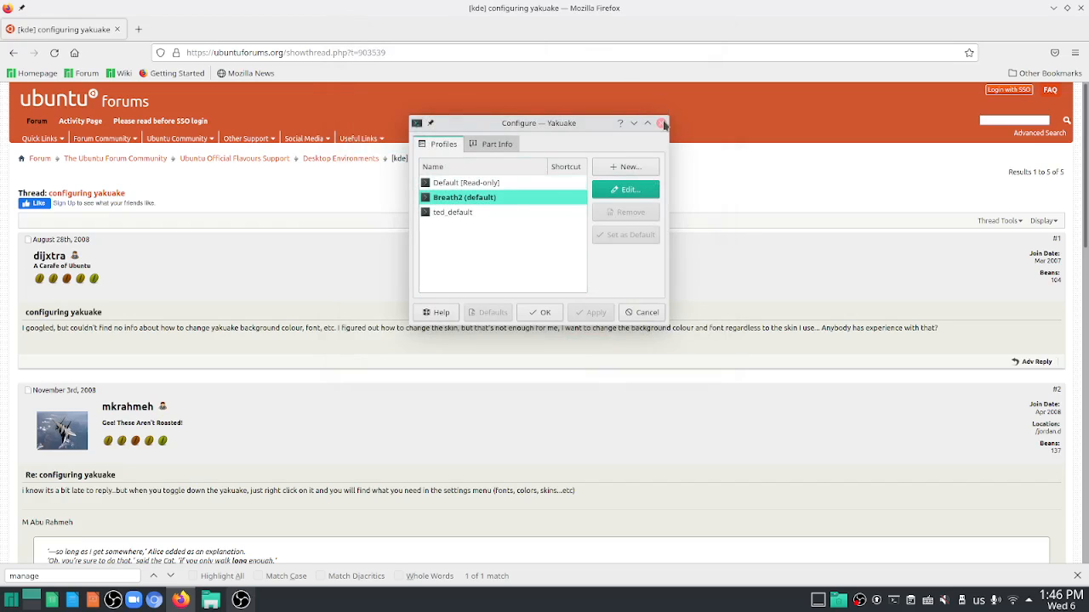
{"action": "left_click", "coordinate": [662, 122]}
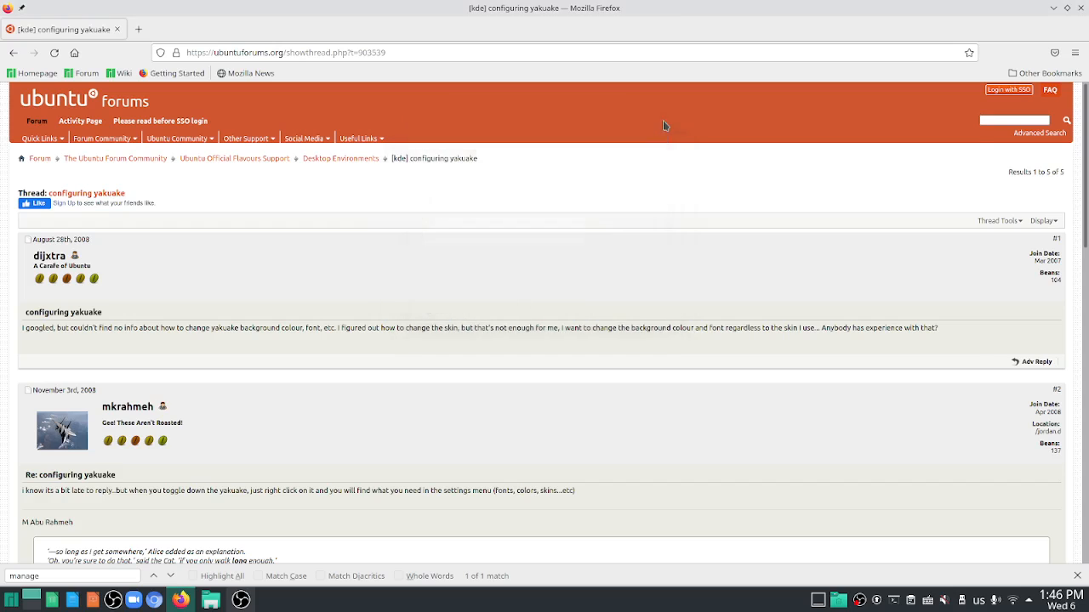